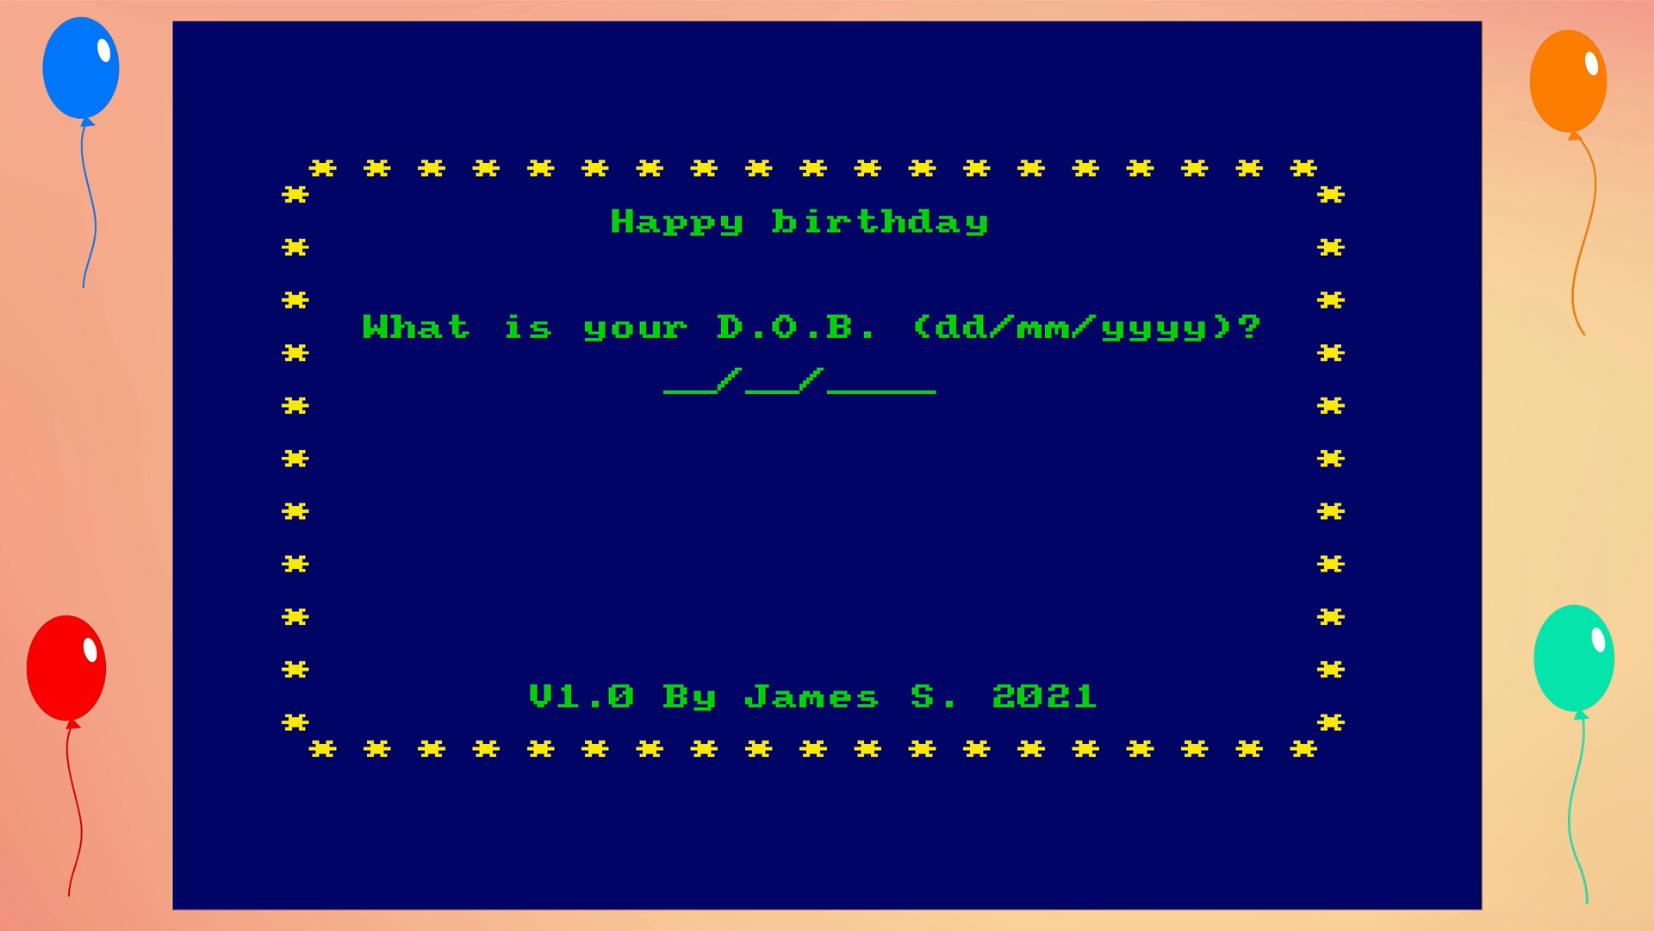
pyautogui.write('2')
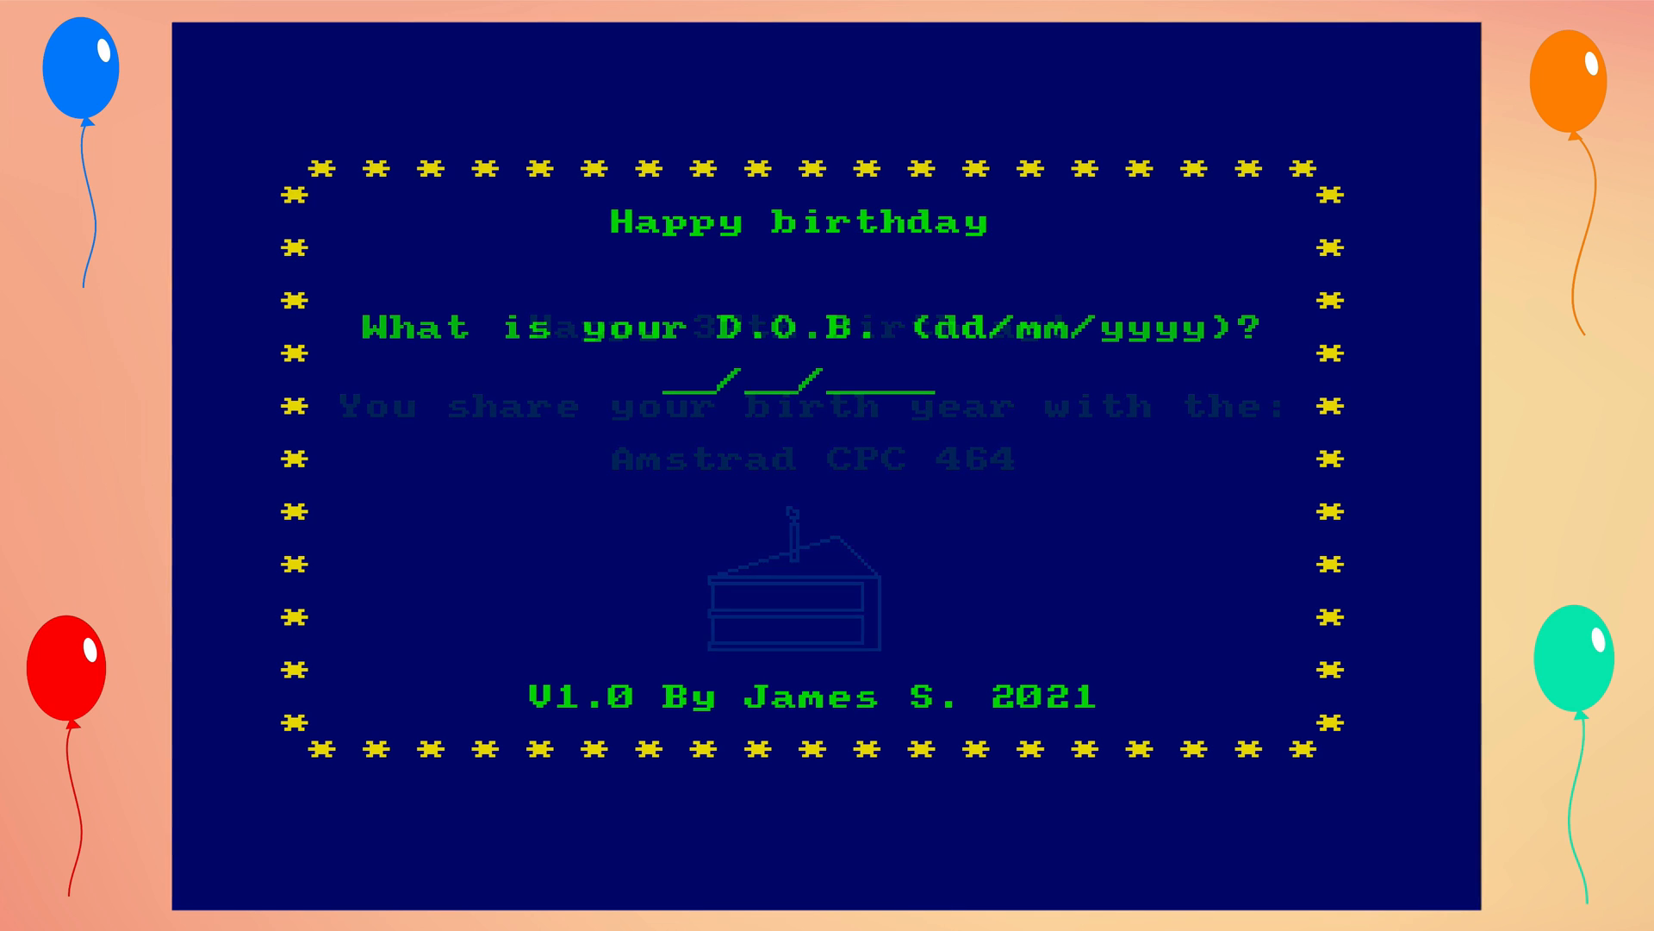
pyautogui.write('23/__/____')
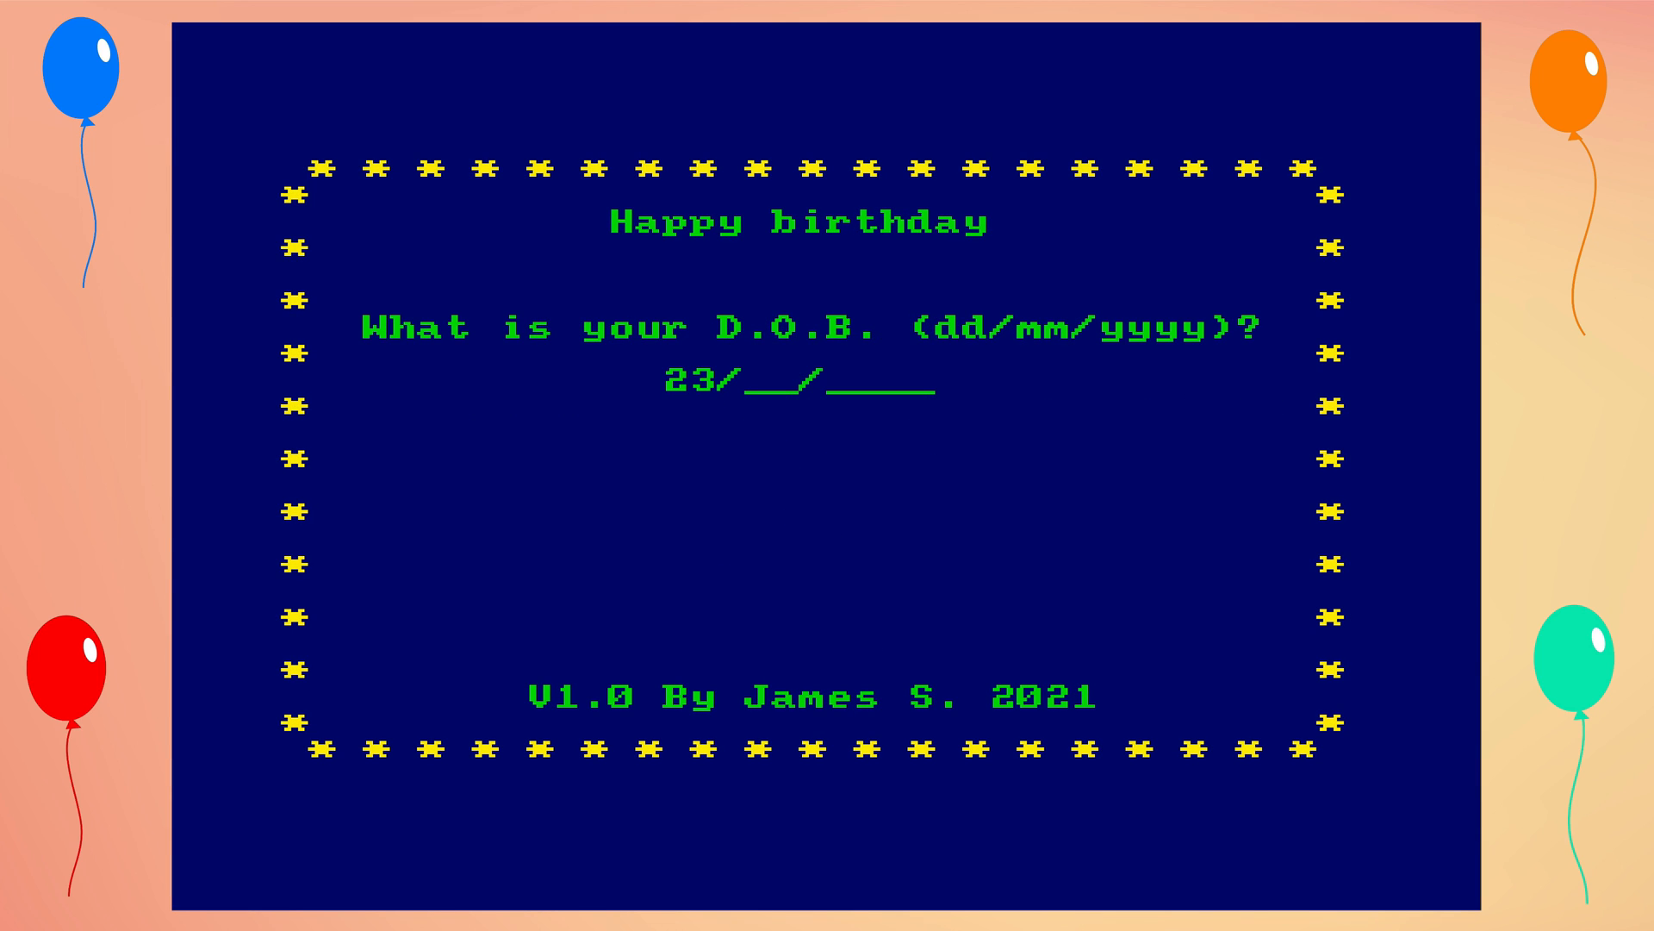
pyautogui.write('09')
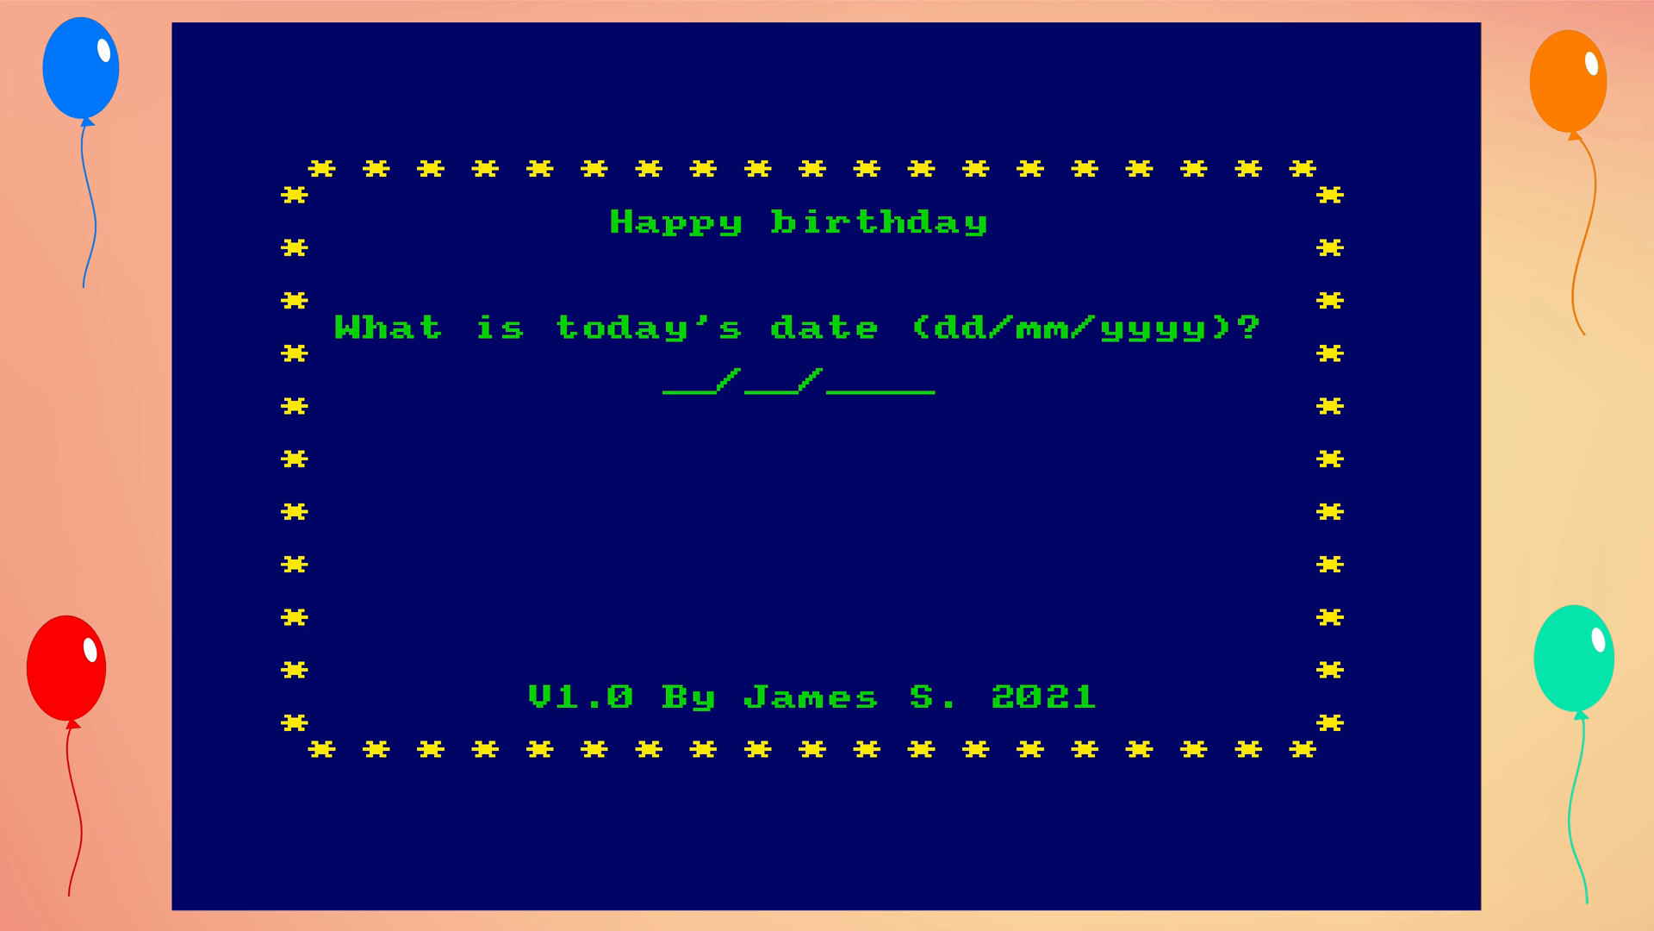
pyautogui.write('220')
pyautogui.write('23/09/')
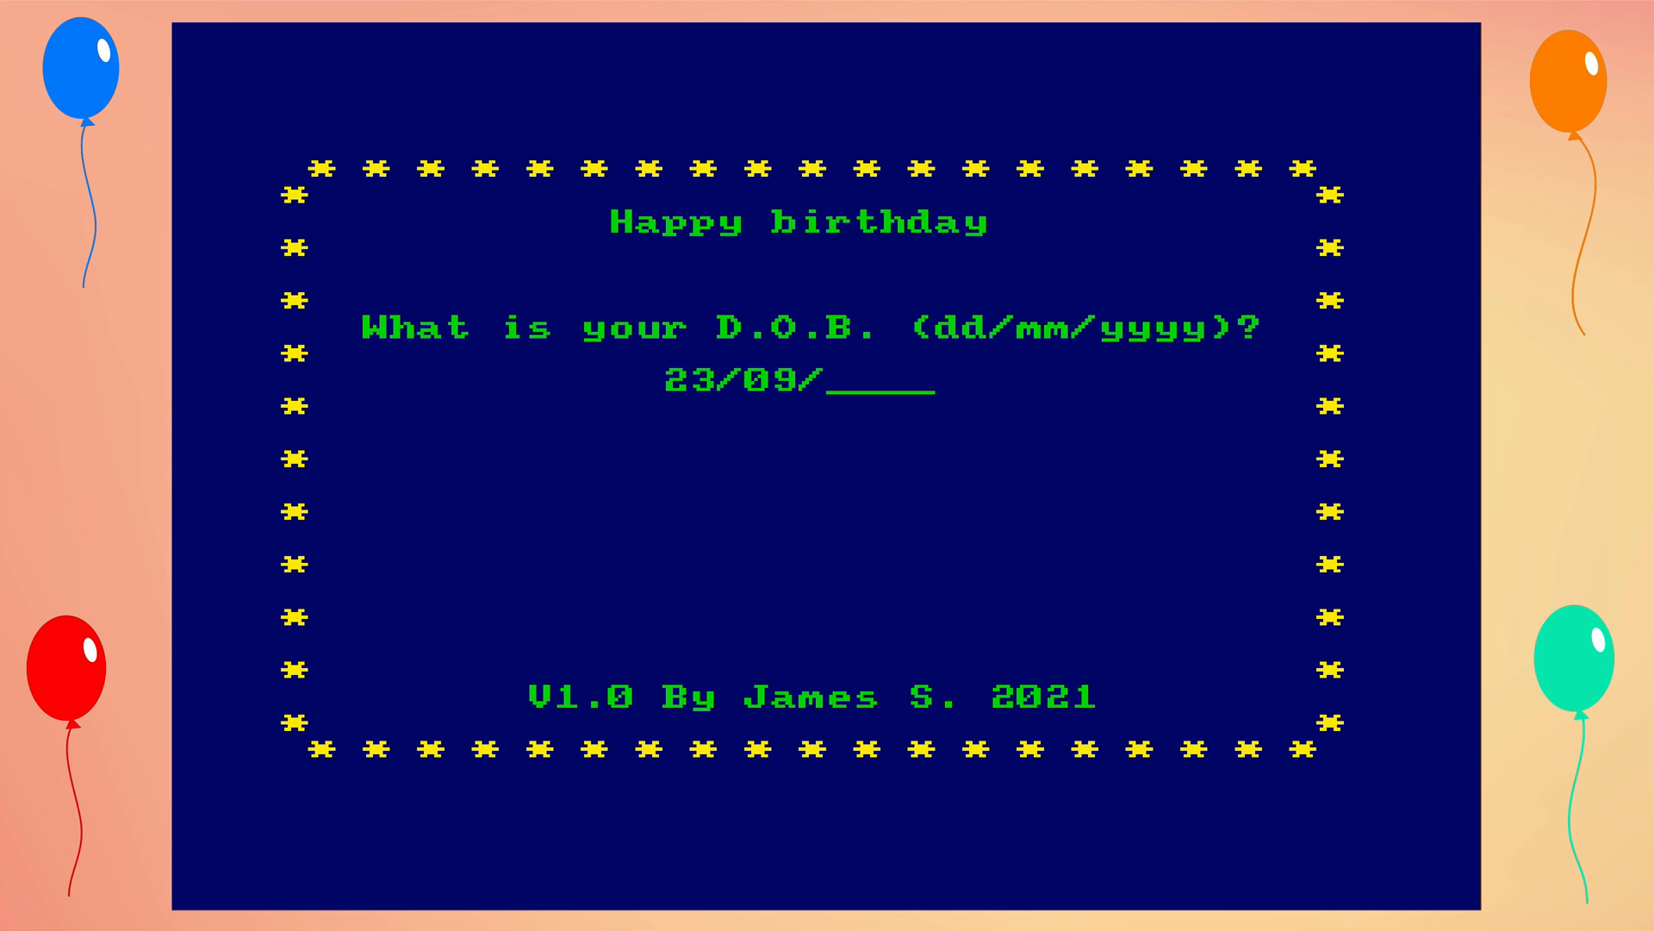
pyautogui.write('197')
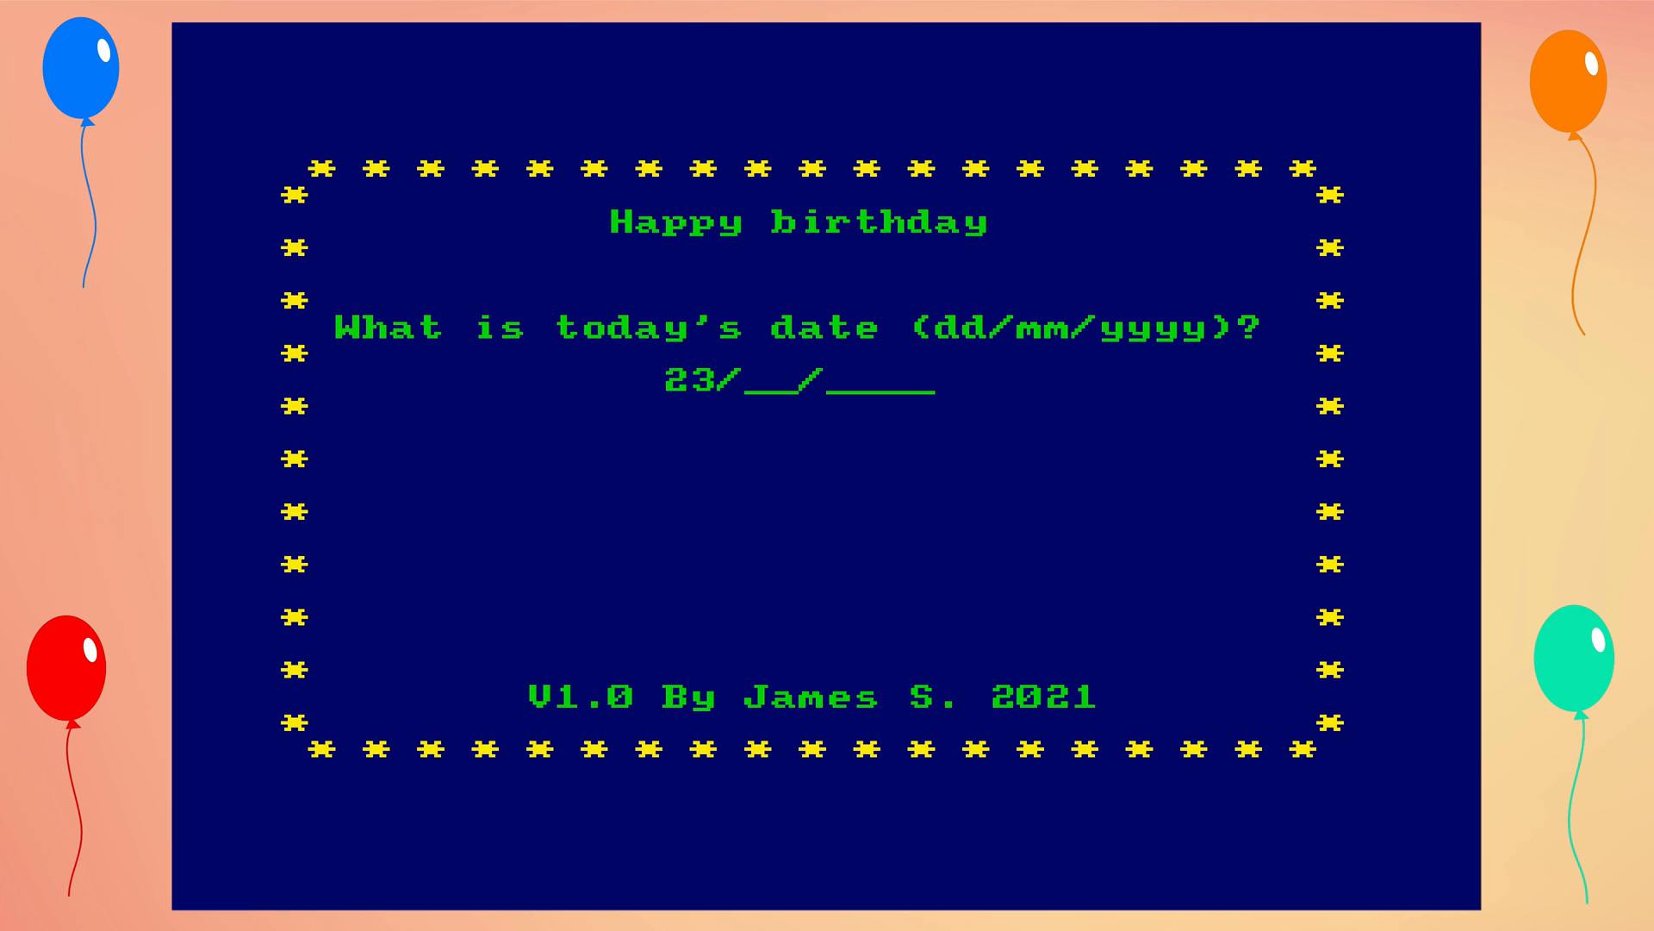
pyautogui.write('0920')
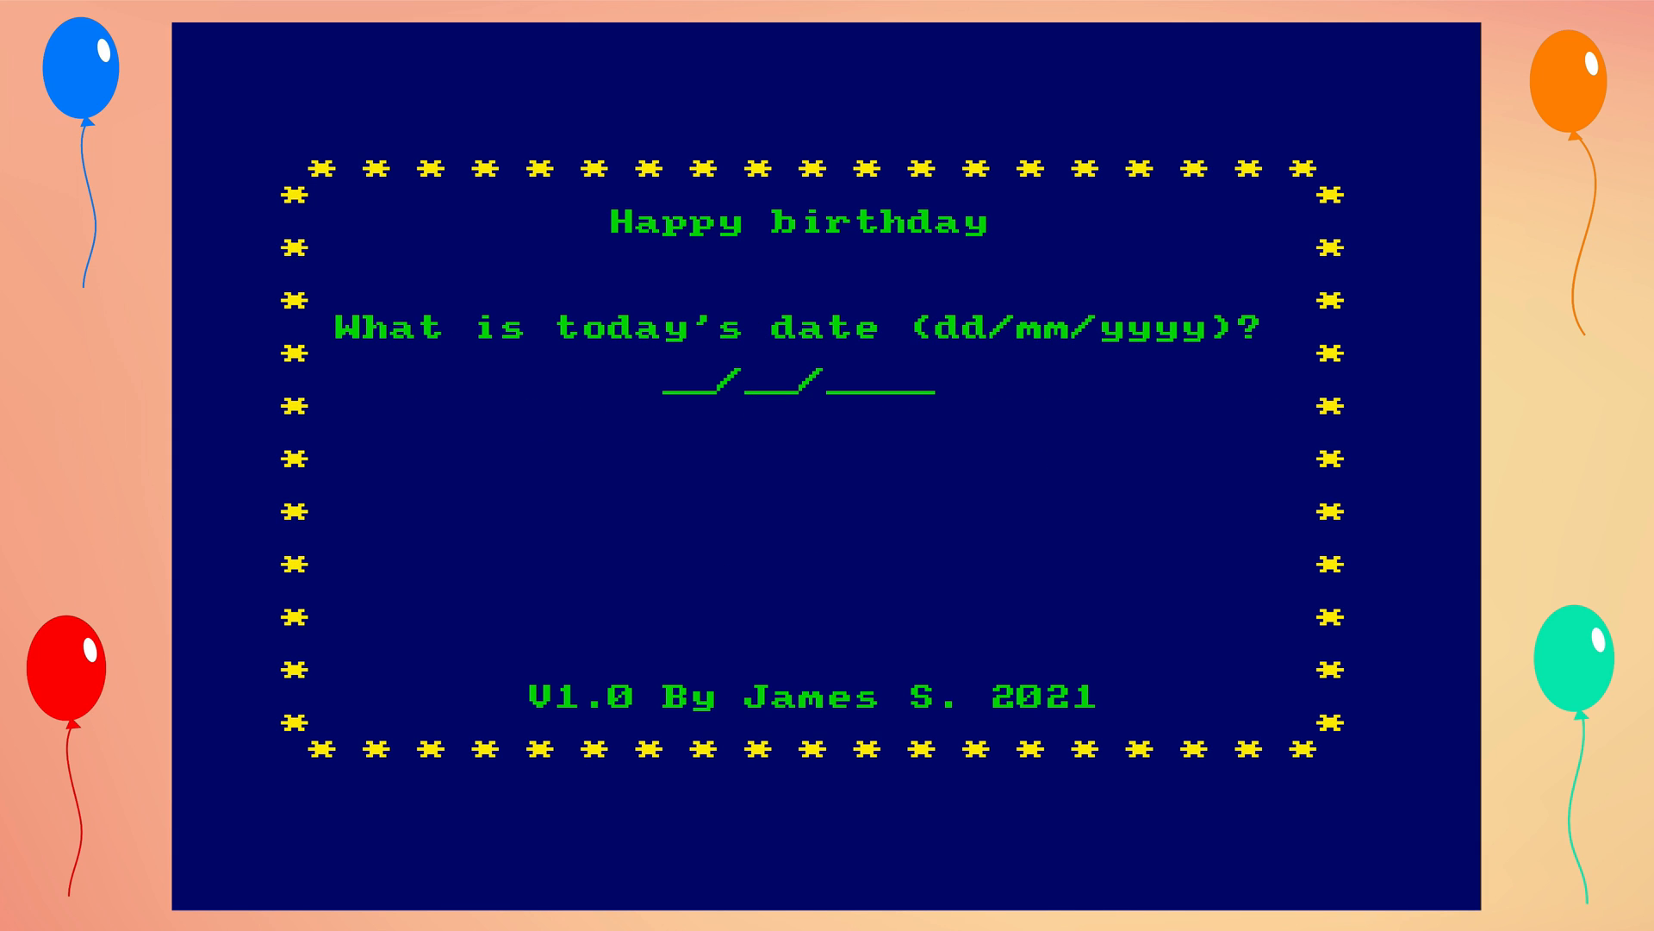
pyautogui.write('23/09/2021')
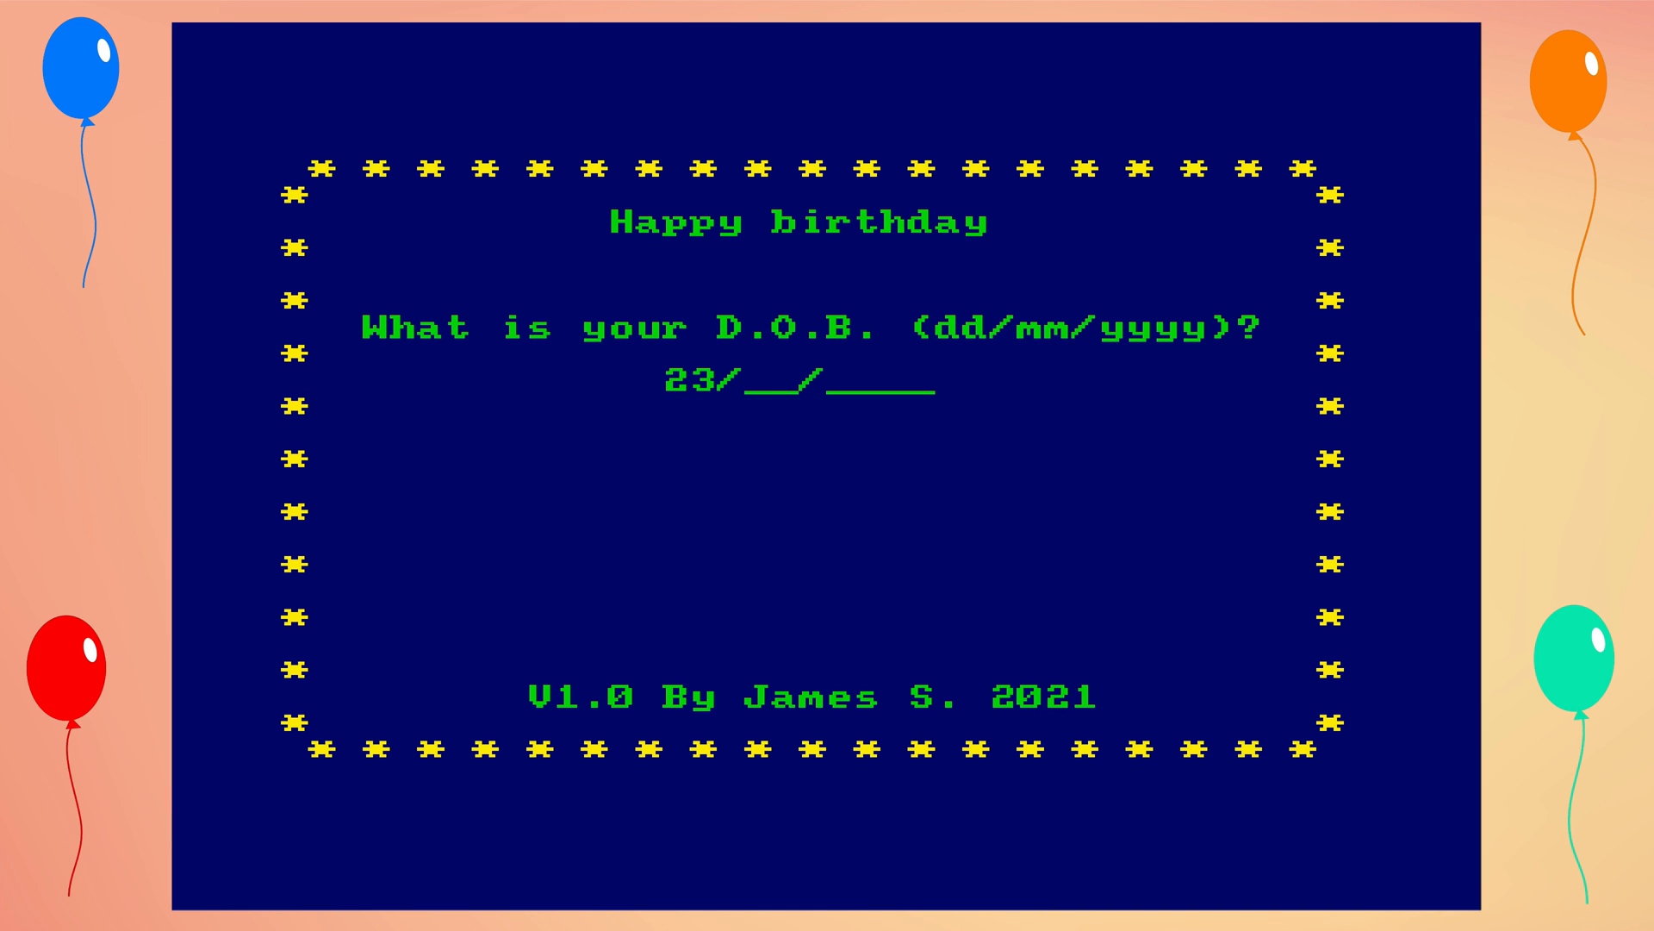
pyautogui.write('09198')
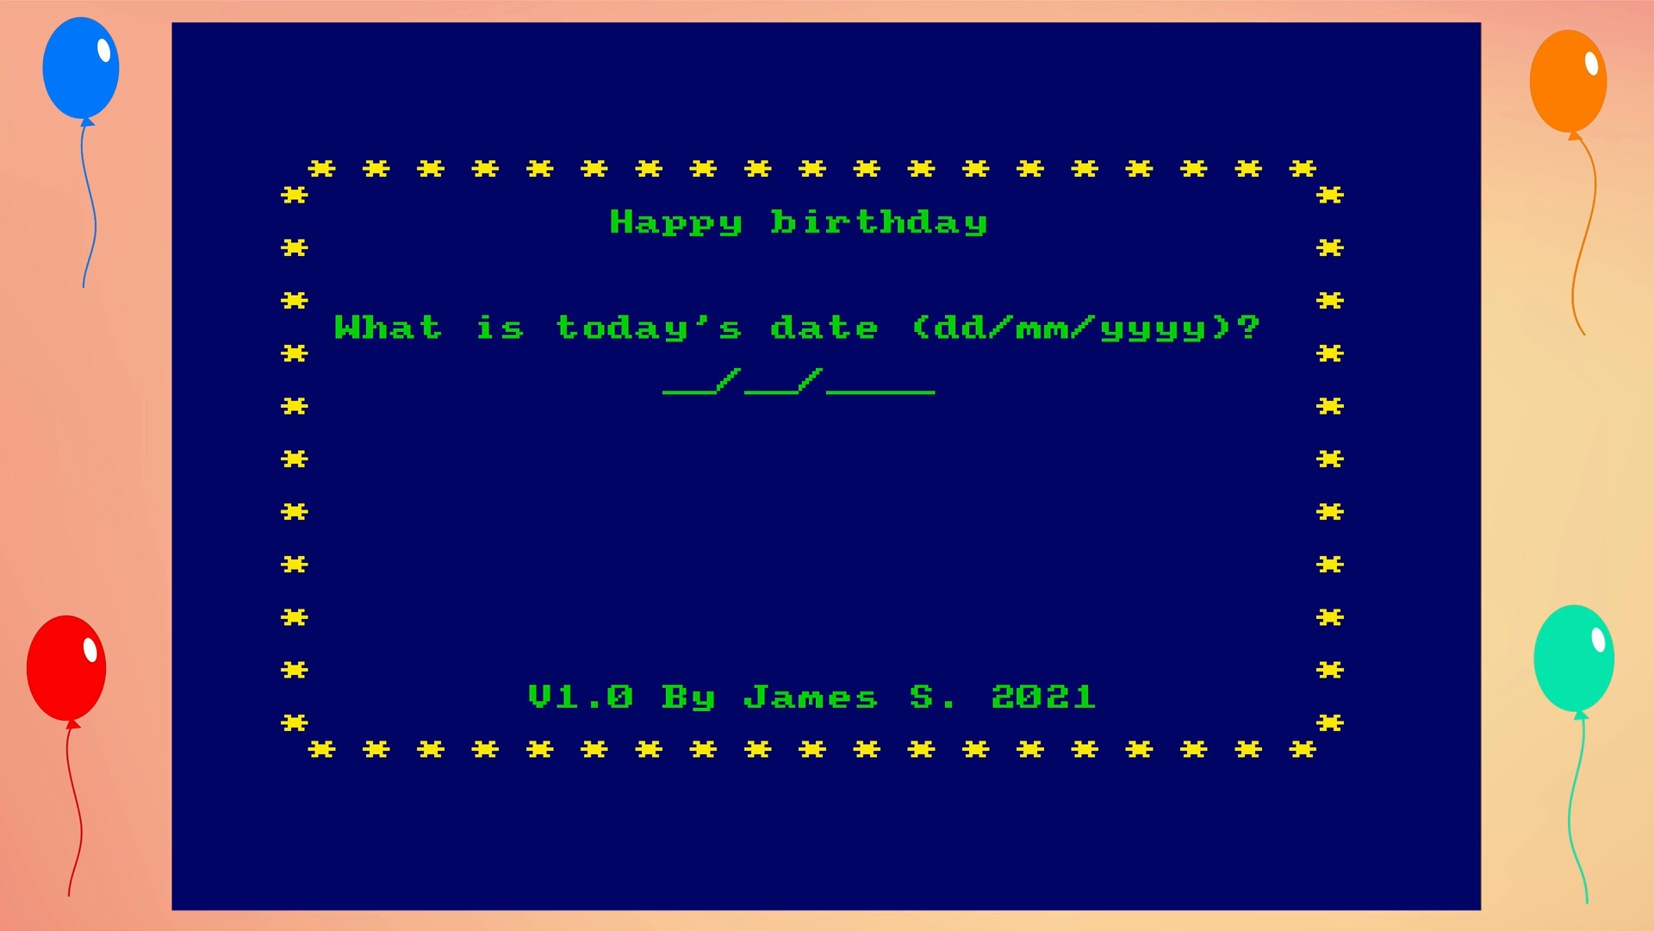
pyautogui.write('23092023')
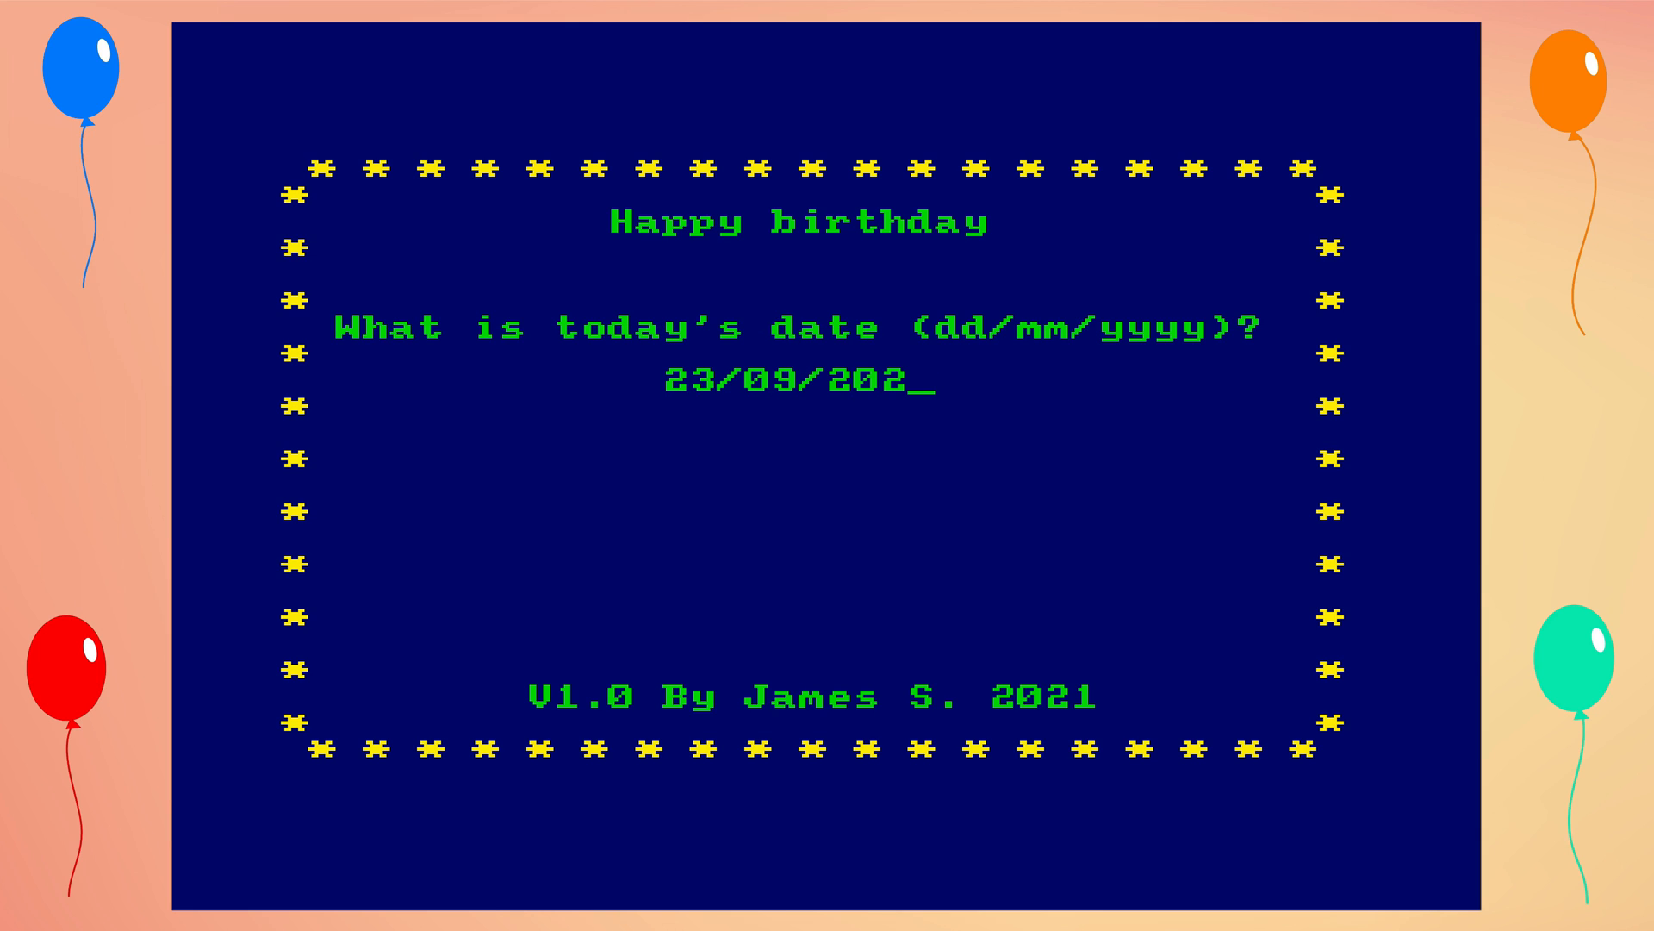